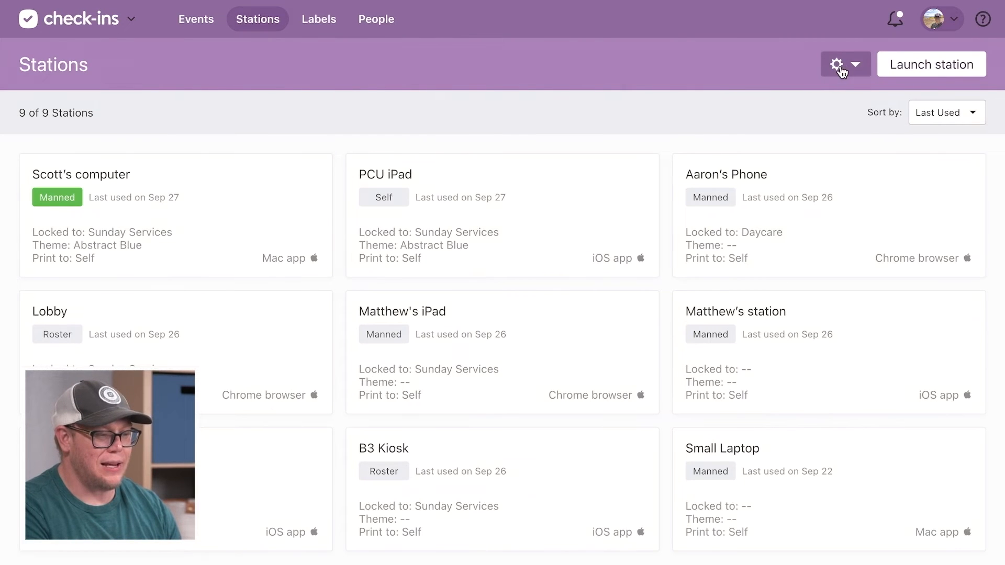
Open the Household Form Editor from the station gear dropdown
click(837, 64)
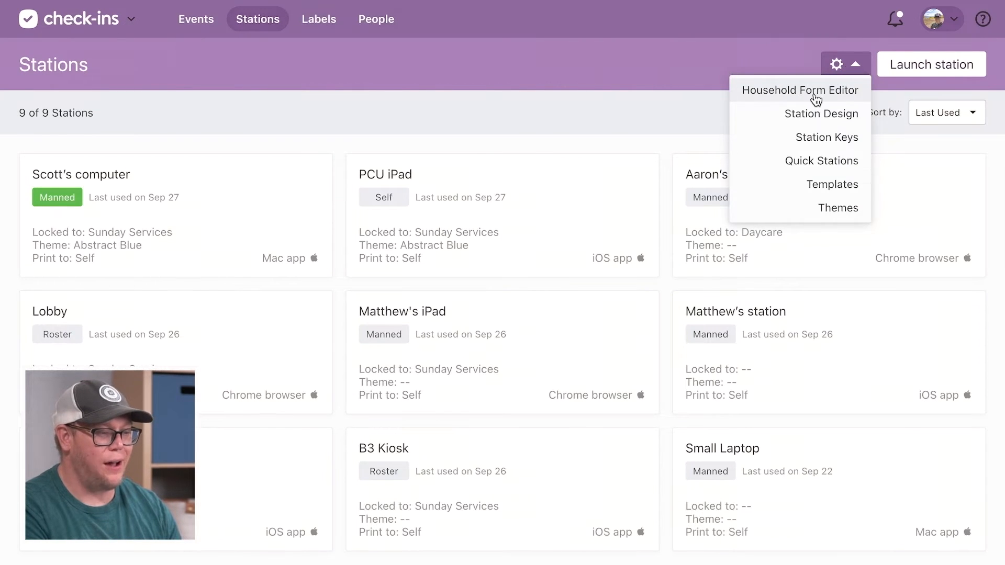
click(801, 91)
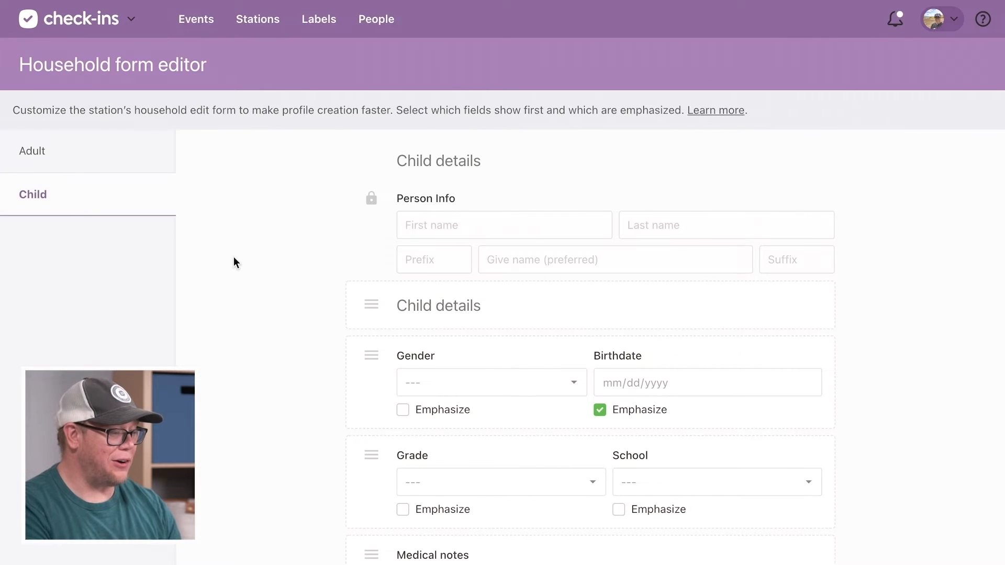
Switch to the Adult form and scroll down to the Additional info divider
scroll(down, 3)
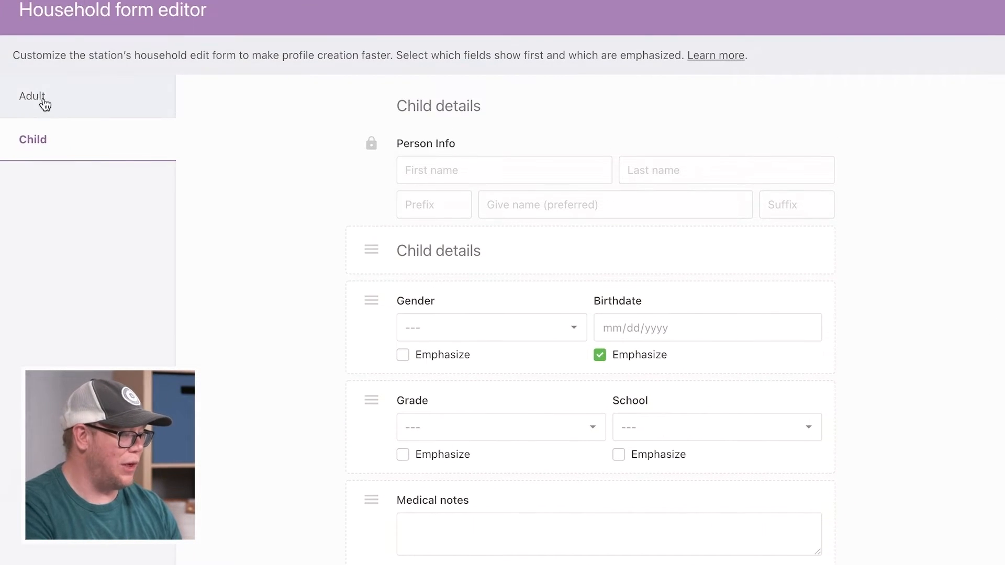
click(31, 96)
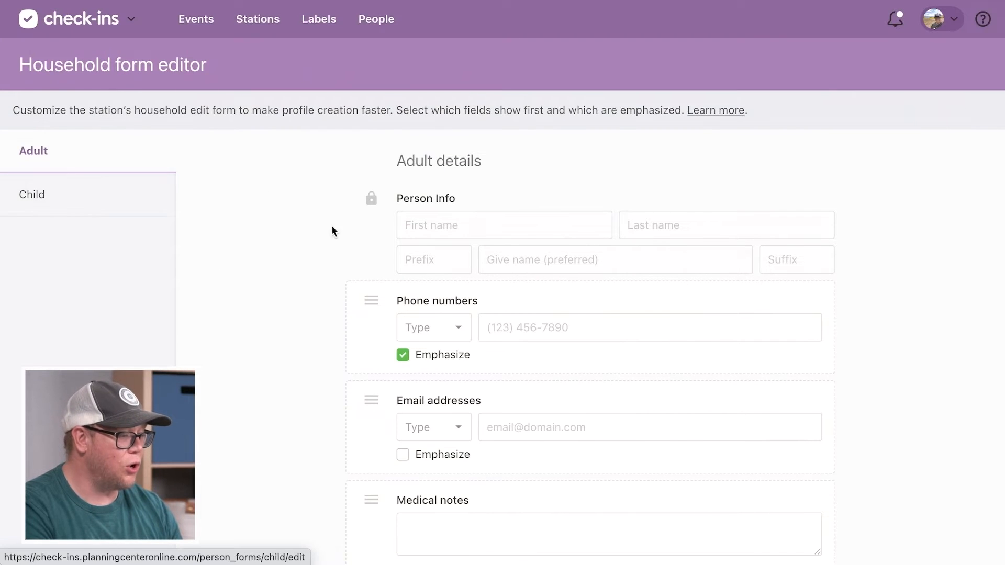
scroll(down, 3)
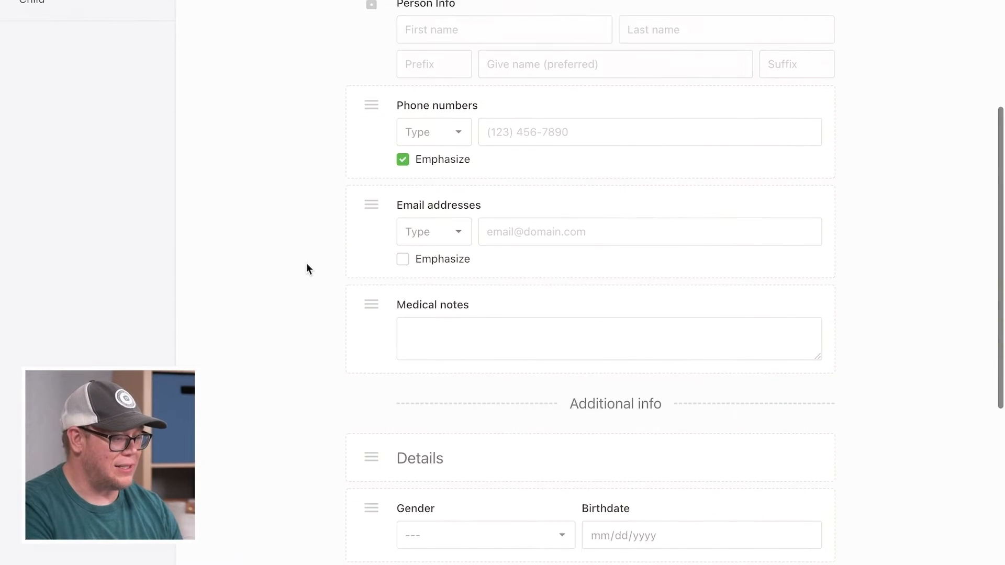
scroll(down, 3)
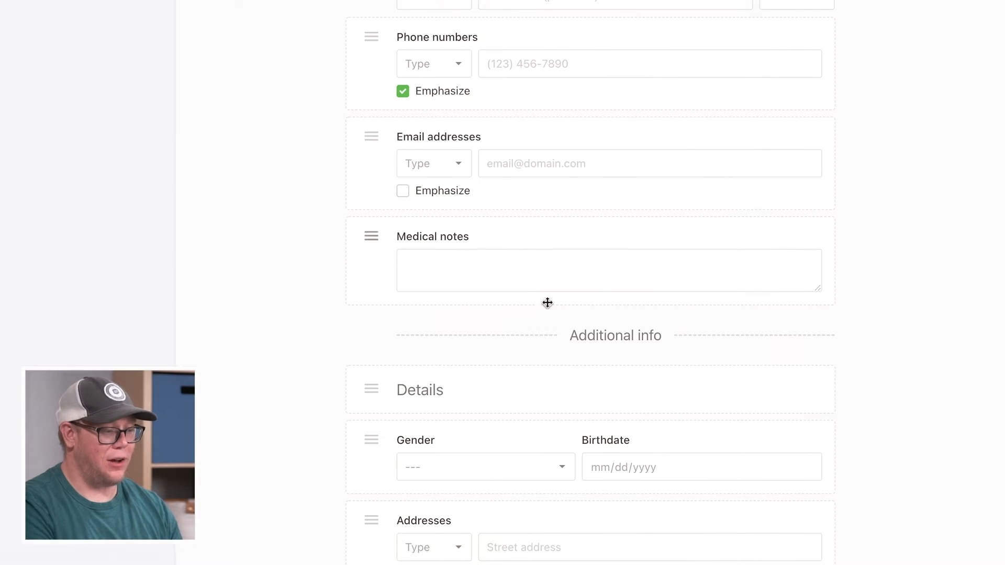
scroll(down, 3)
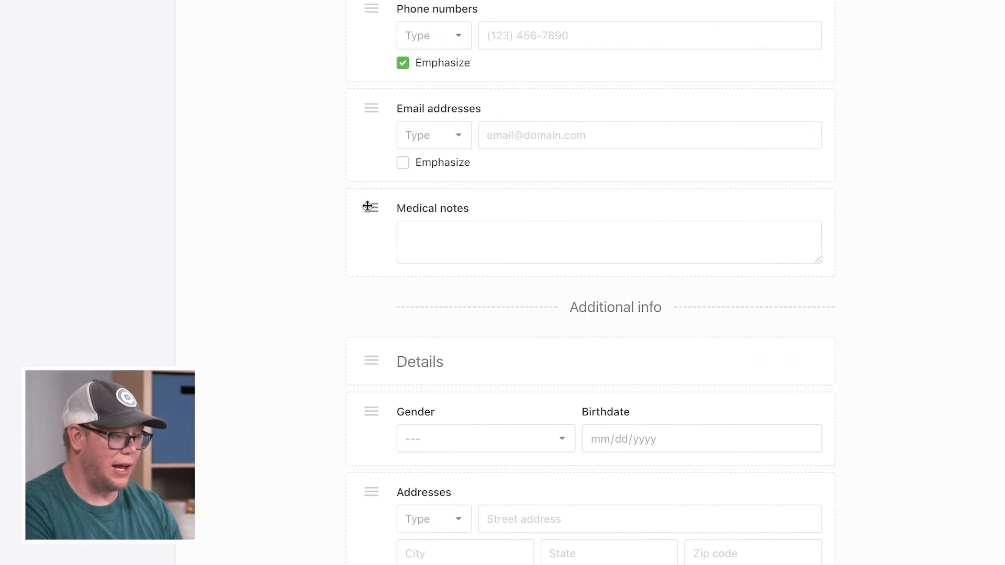
Drag the Medical notes block under Additional info, just below Details
drag(371, 207, 382, 323)
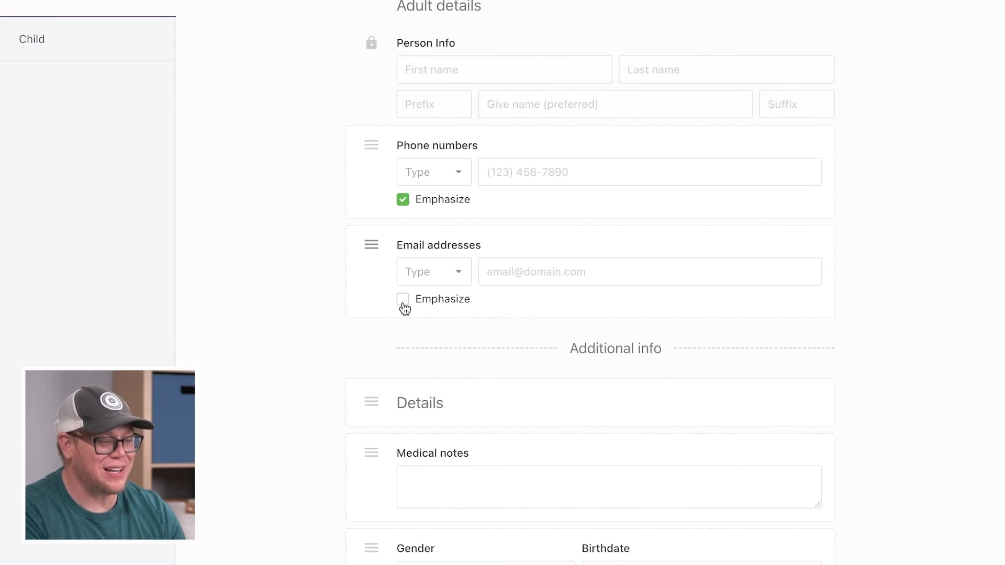
Tick Emphasize on the Email addresses field of the Adult form
click(402, 299)
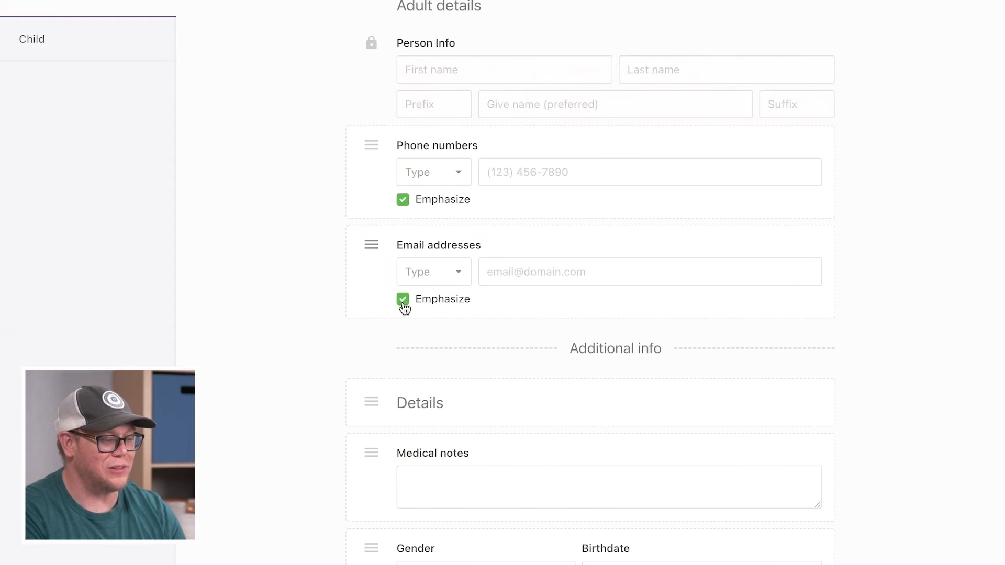
scroll(down, 3)
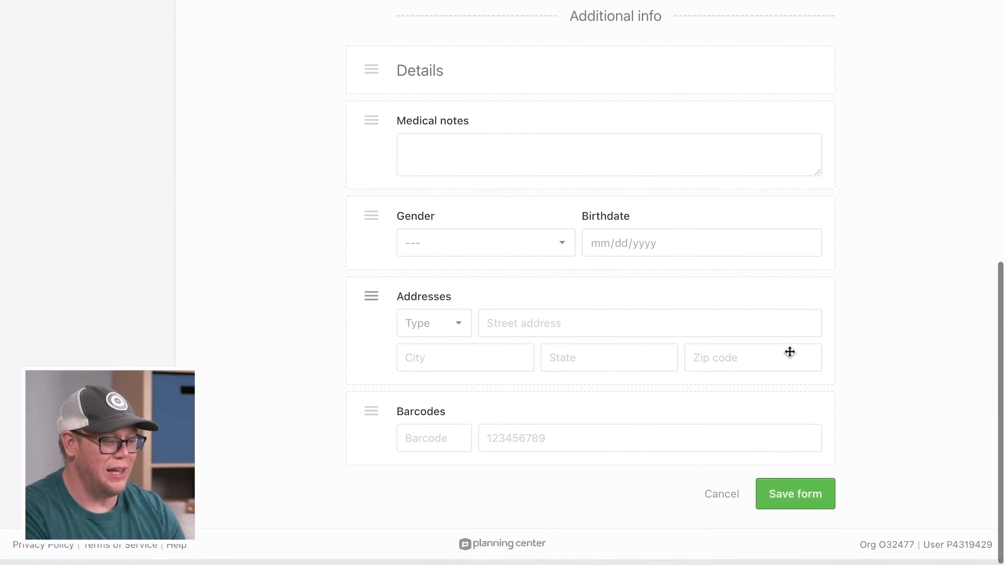
scroll(up, 3)
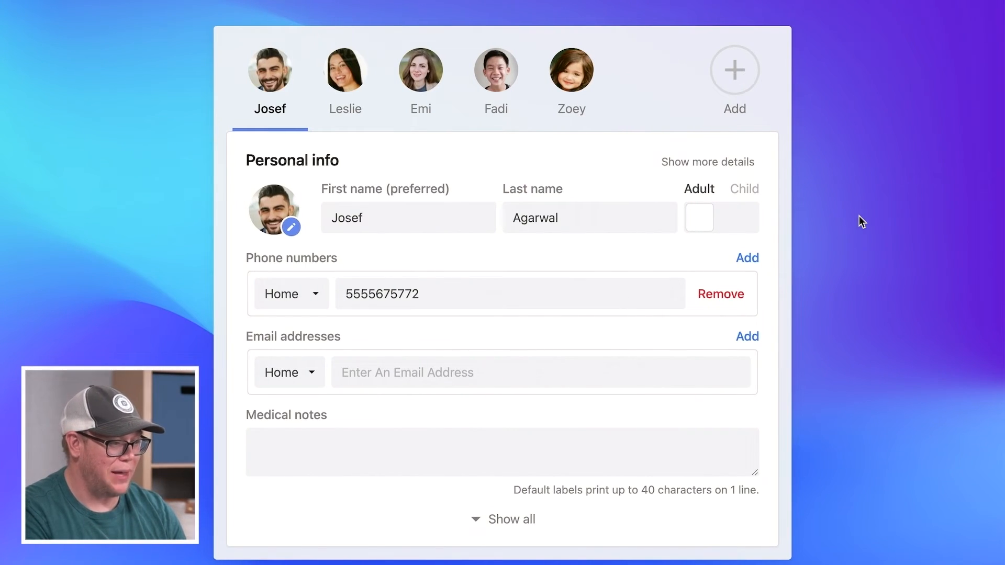
Back in the household list, select Josef for the 11:30 am Men's Bible Study check-in
click(865, 25)
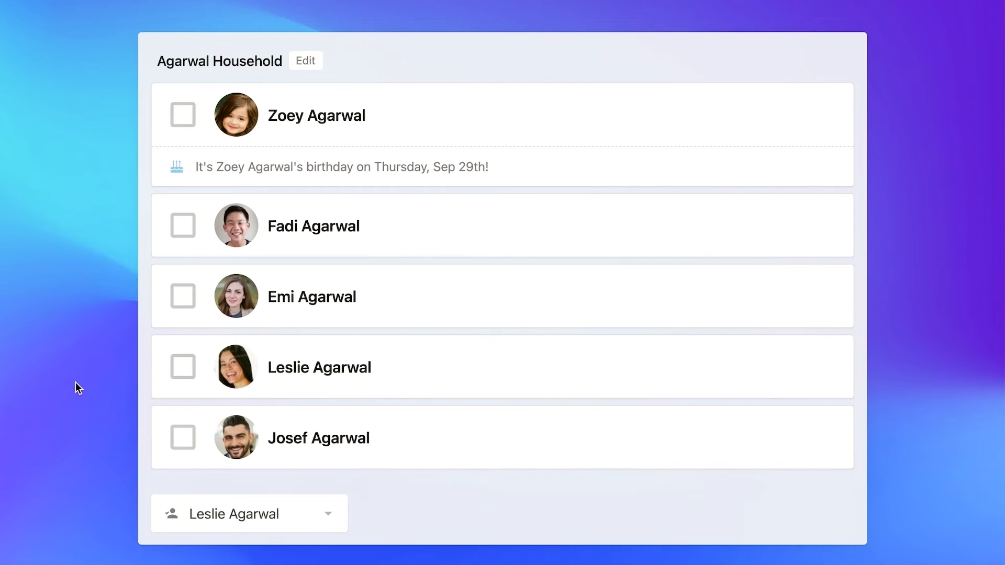
mouse_move(185, 445)
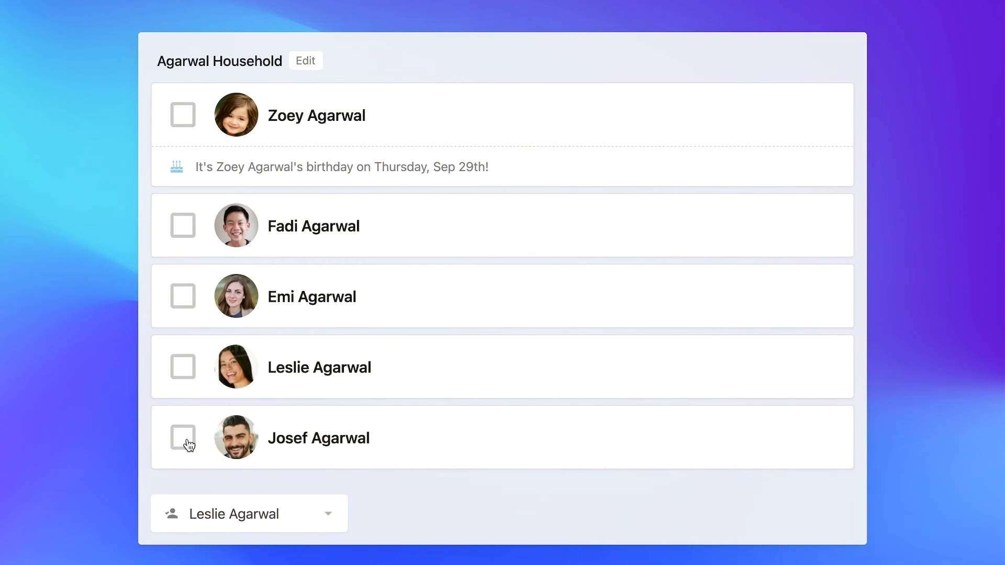
click(183, 437)
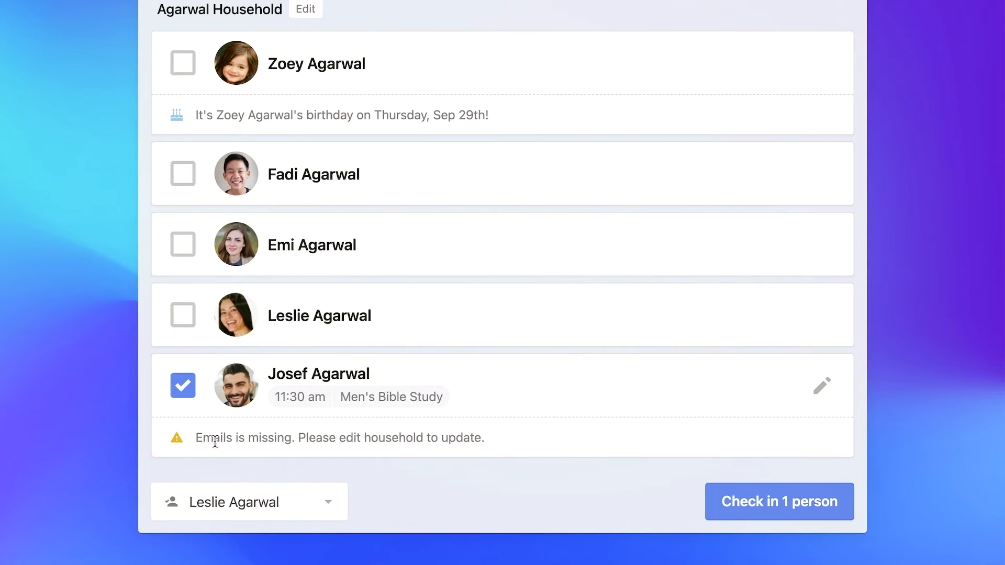
mouse_move(115, 444)
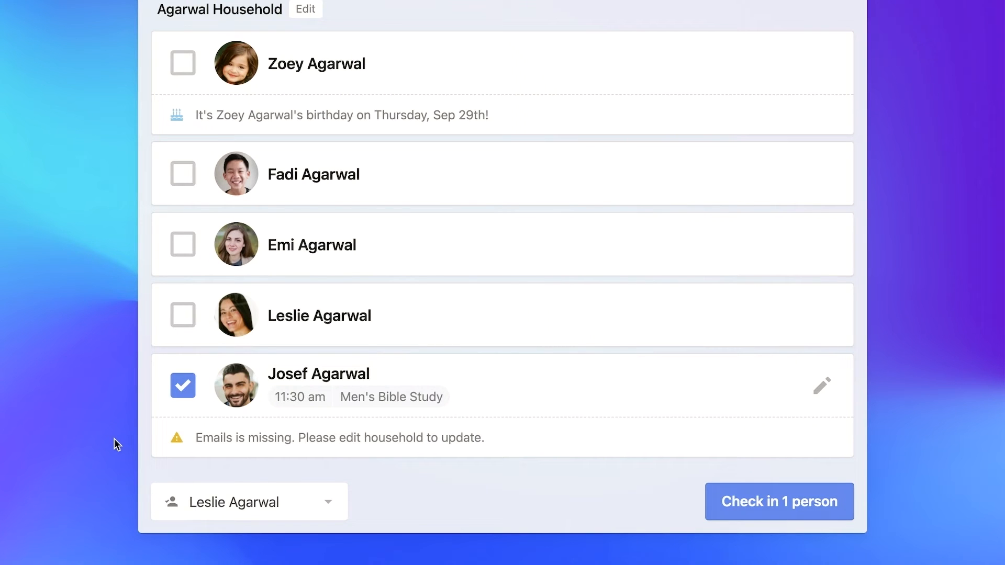
mouse_move(346, 436)
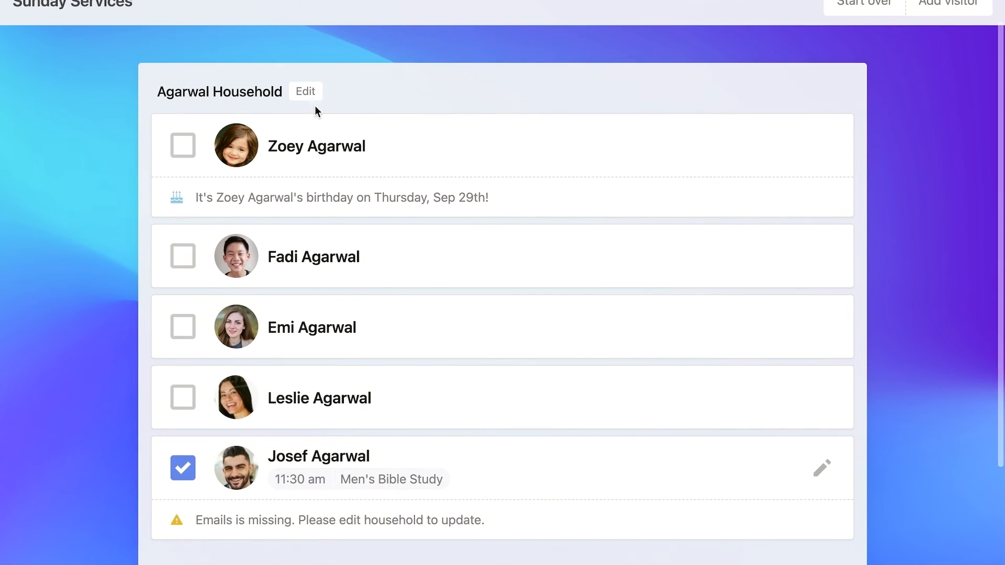
Edit the household, showing then hiding all of Josef's details, with the emphasized email empty
click(305, 91)
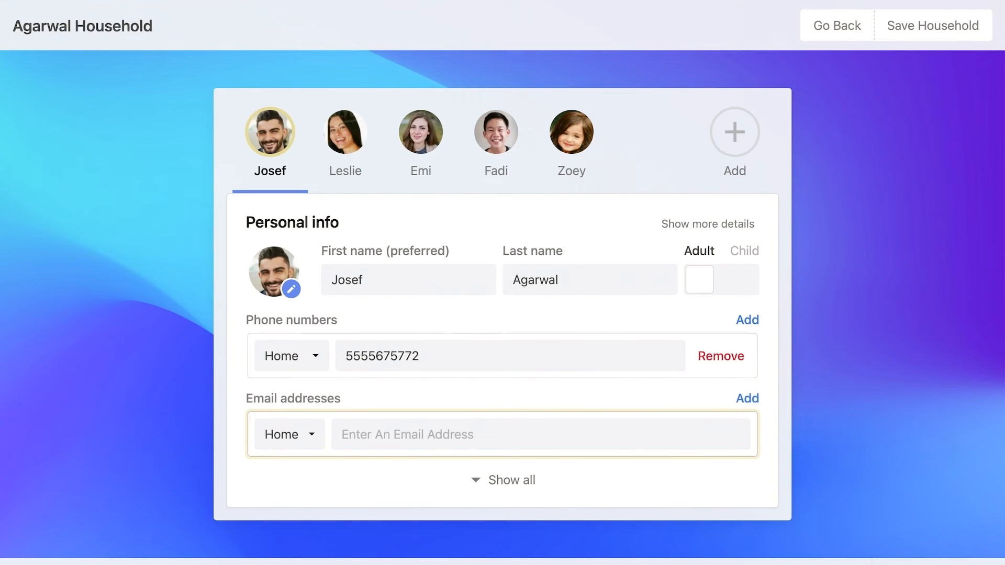
mouse_move(260, 132)
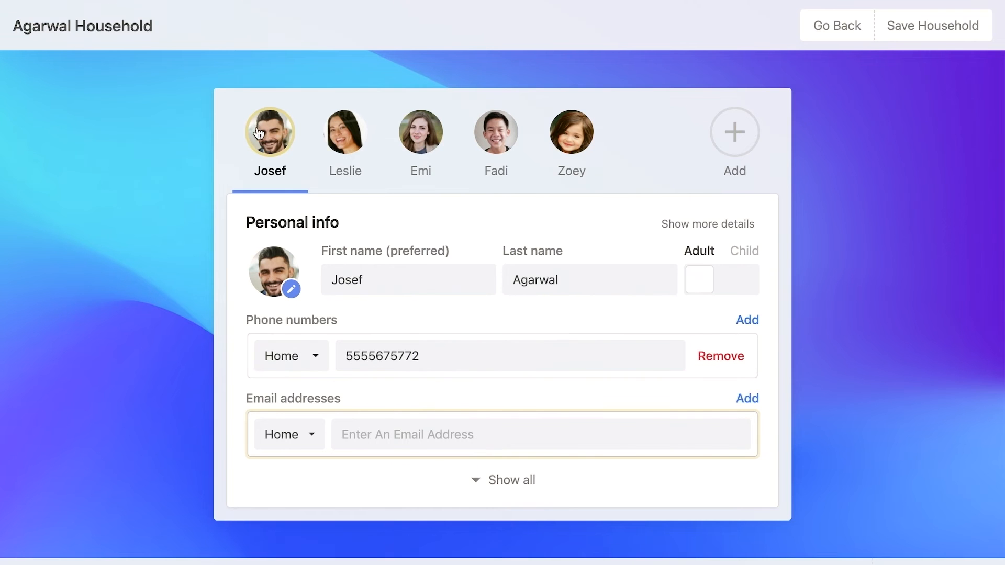
mouse_move(261, 334)
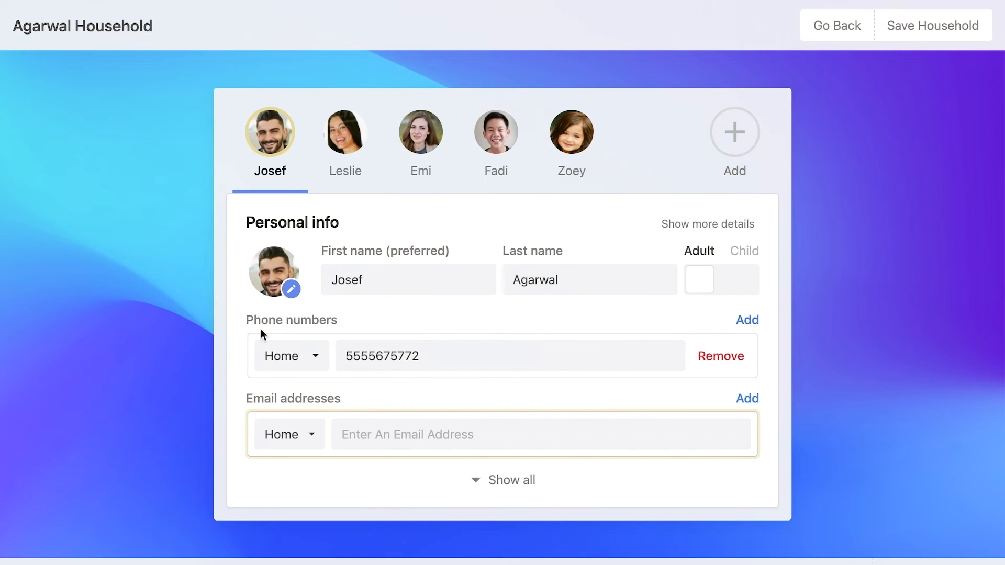
mouse_move(397, 454)
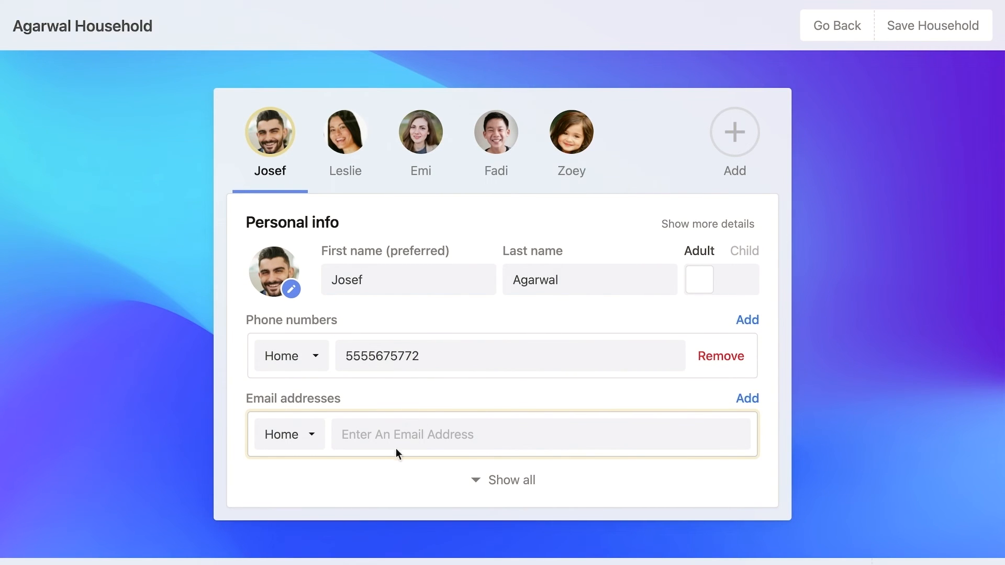
mouse_move(219, 448)
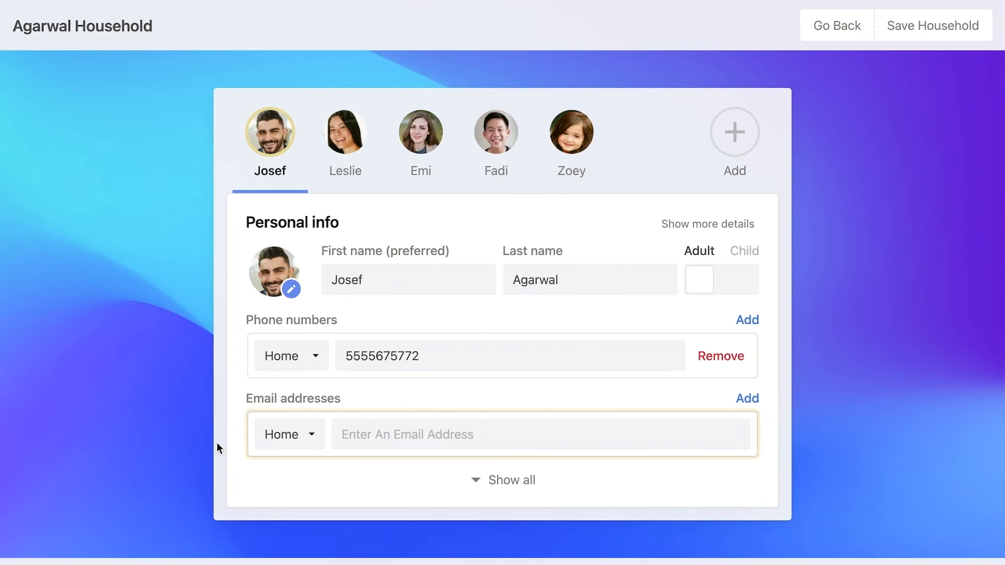
scroll(down, 3)
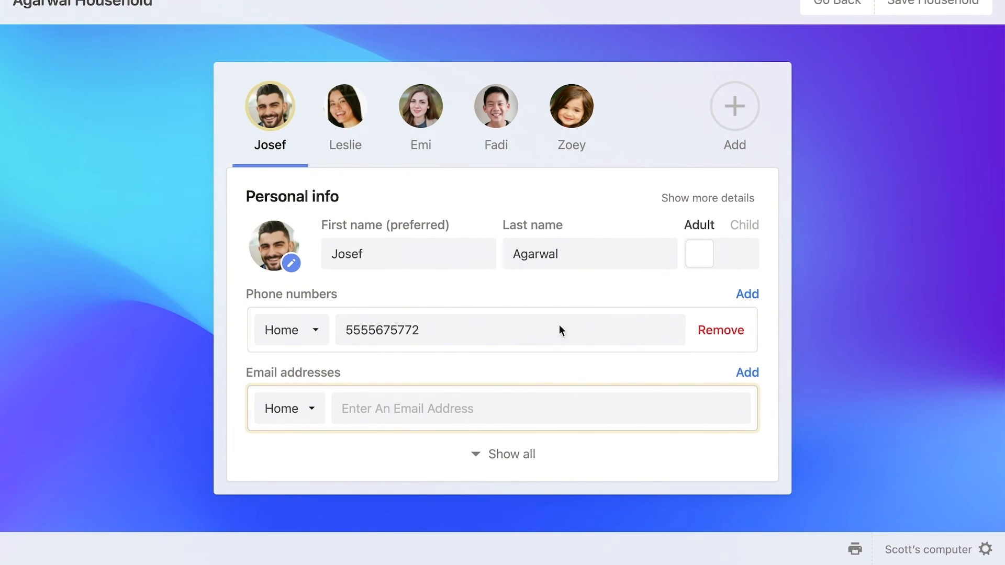
mouse_move(487, 388)
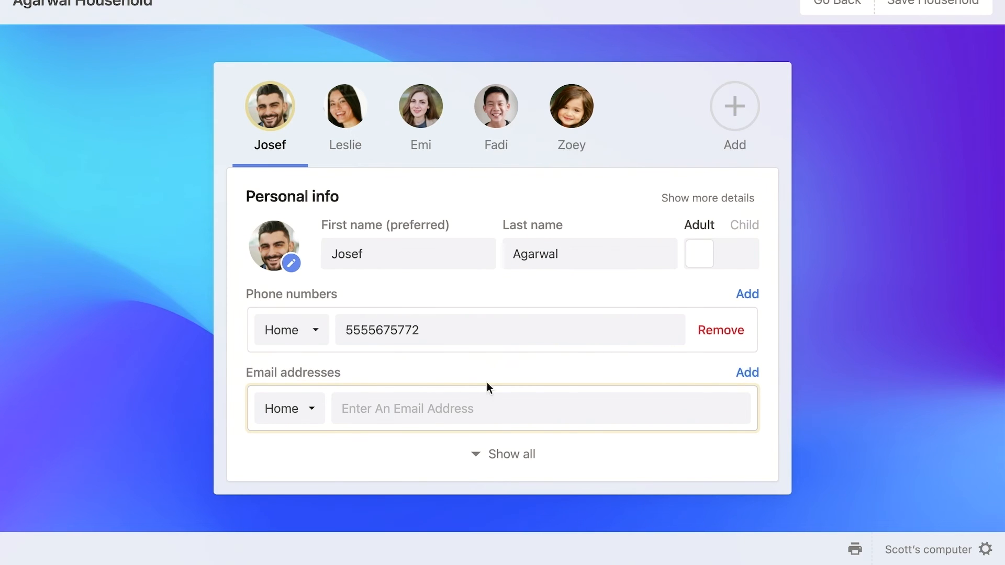
click(503, 454)
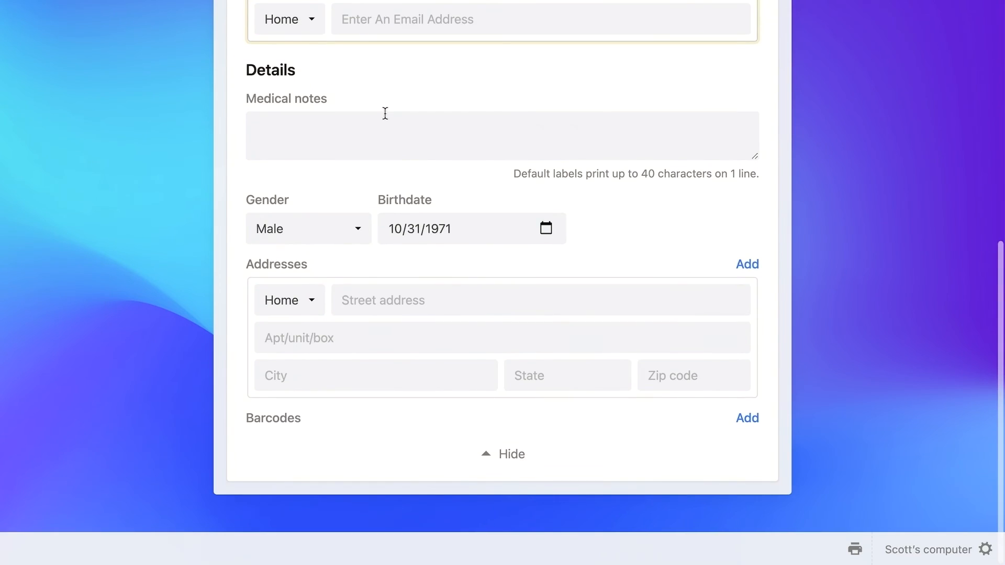
click(503, 454)
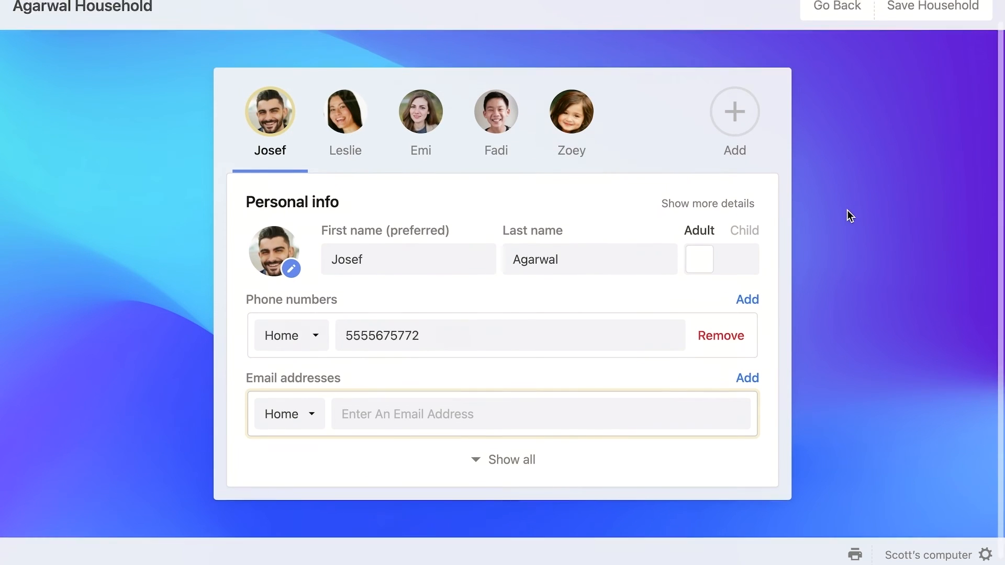